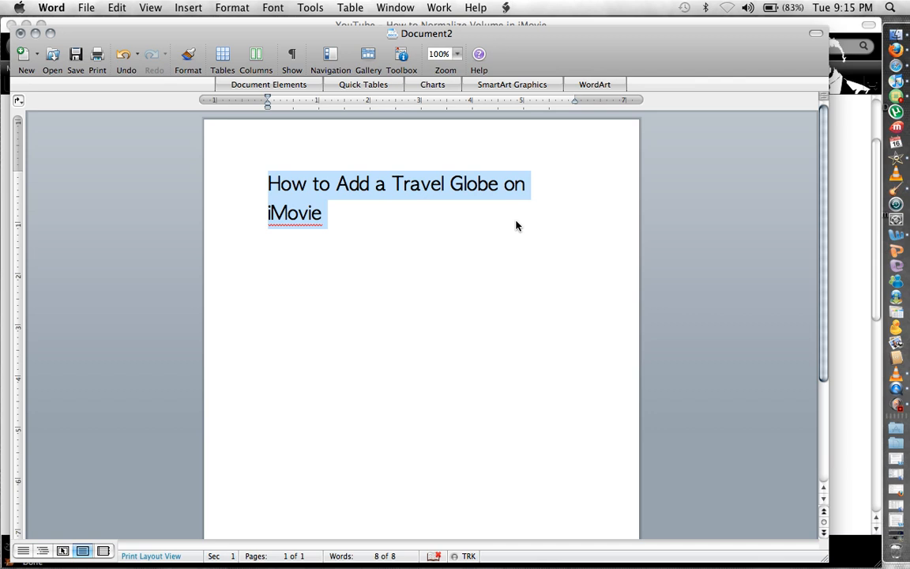
mouse_move(434, 209)
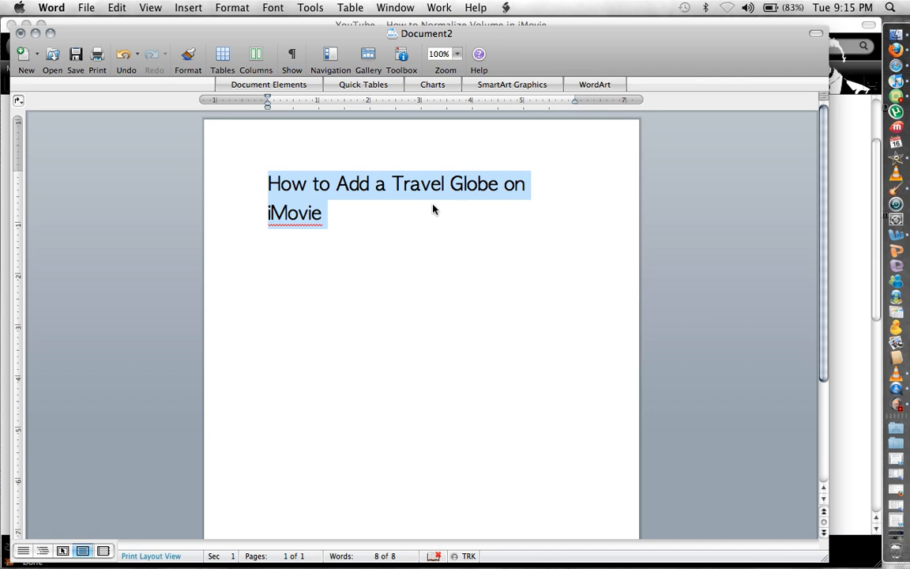
mouse_move(391, 213)
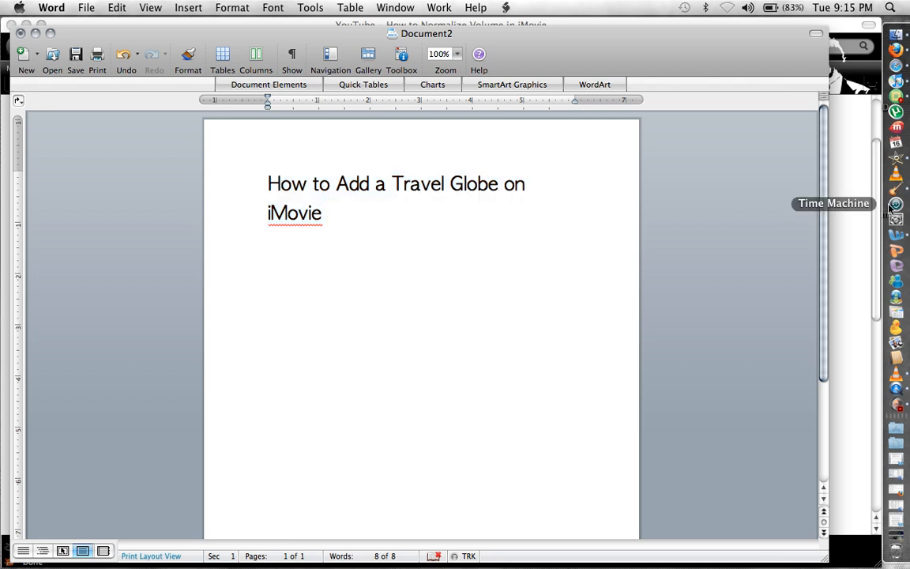
mouse_move(901, 171)
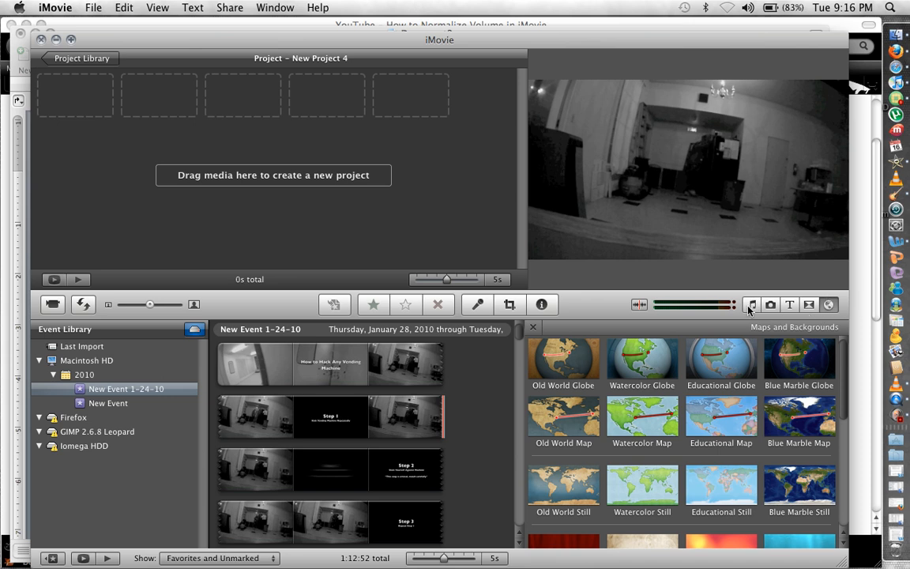
Browse music, titles and transitions, then return to the Maps and Backgrounds collection.
left_click(751, 304)
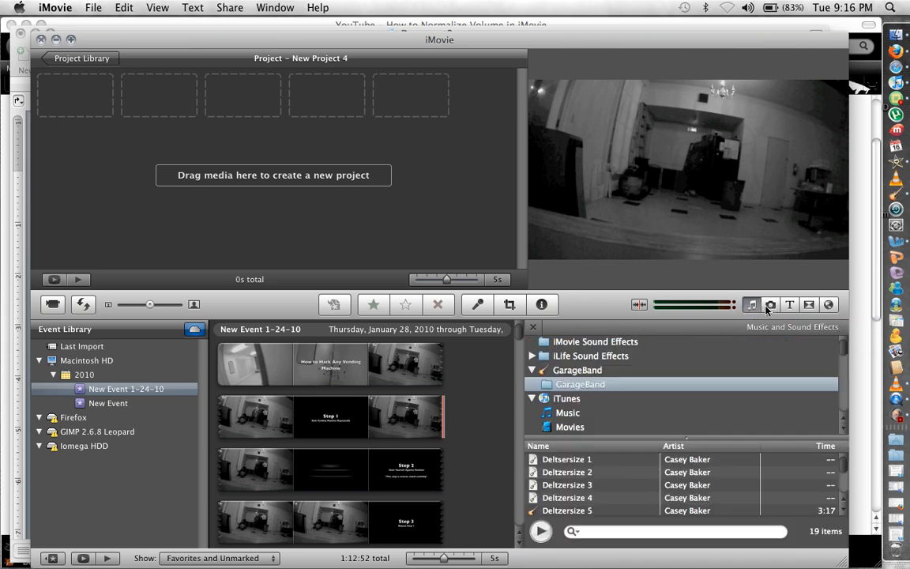
left_click(789, 305)
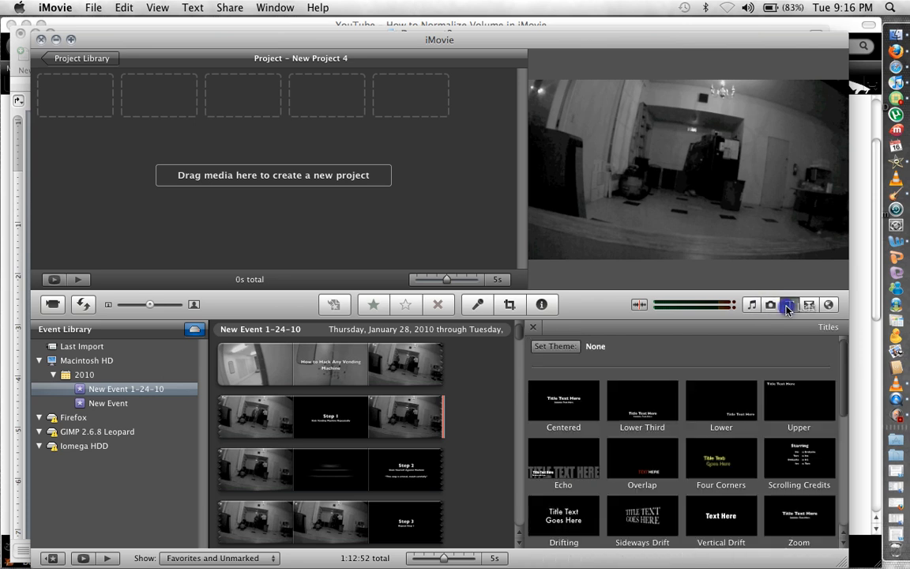
left_click(828, 305)
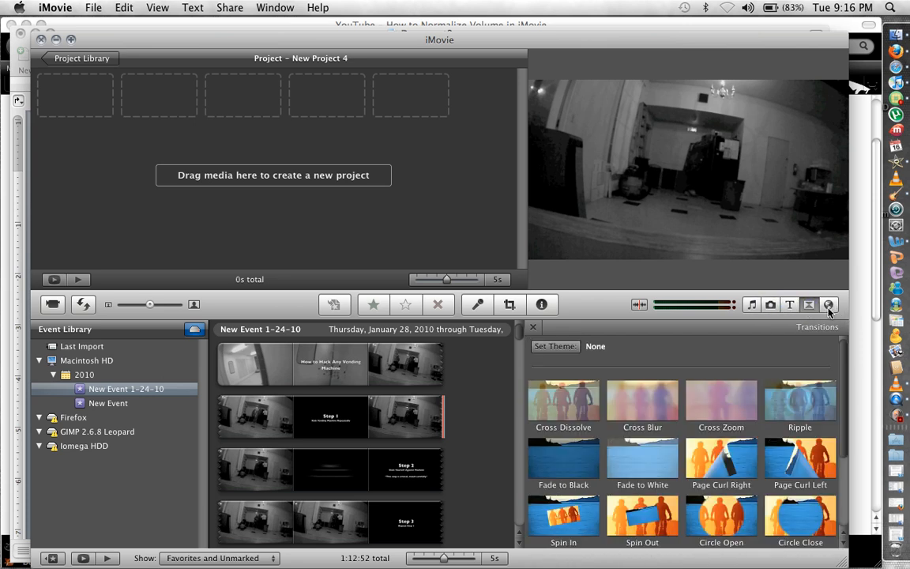
left_click(827, 305)
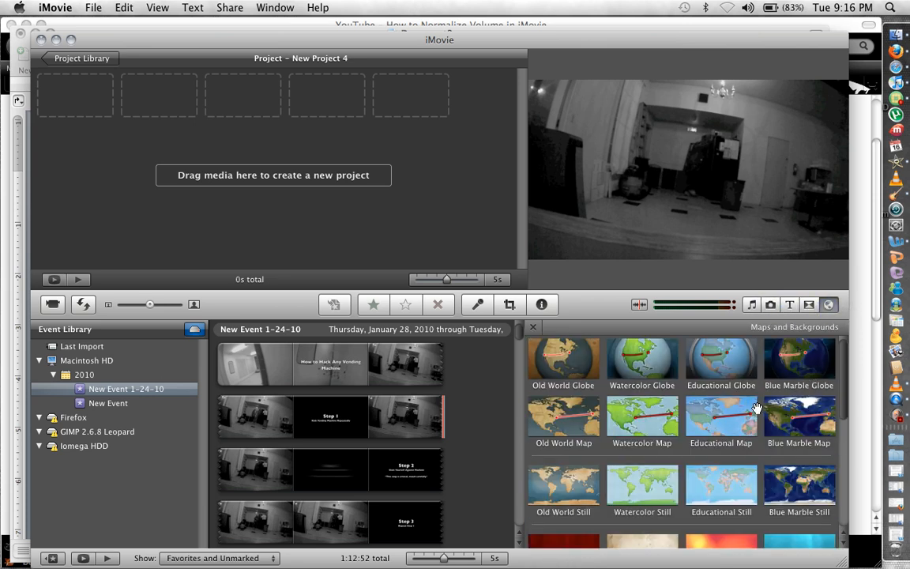
mouse_move(714, 426)
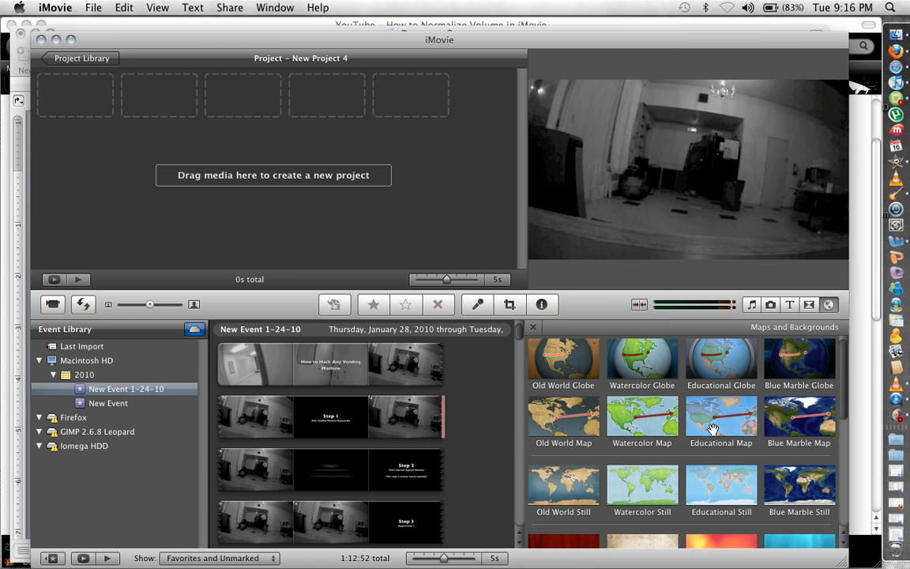
mouse_move(714, 434)
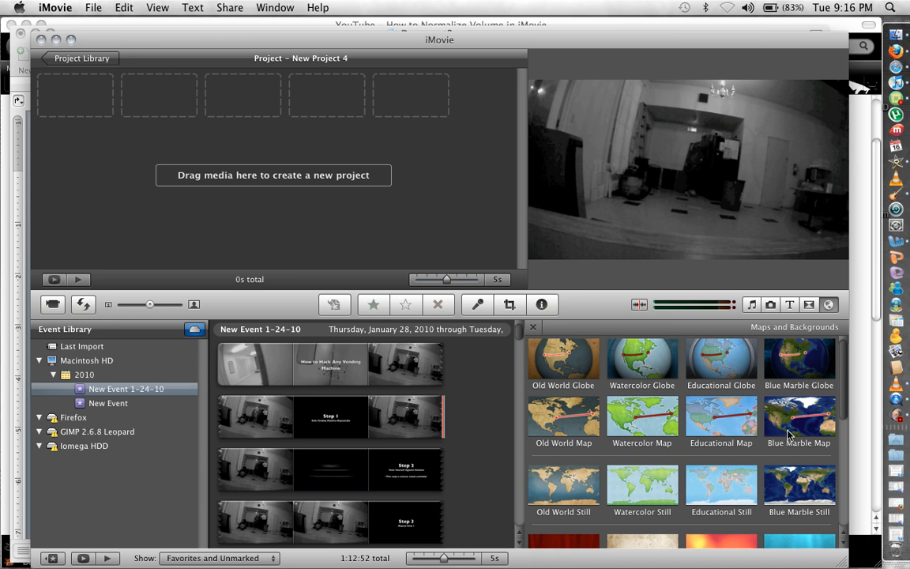
mouse_move(778, 423)
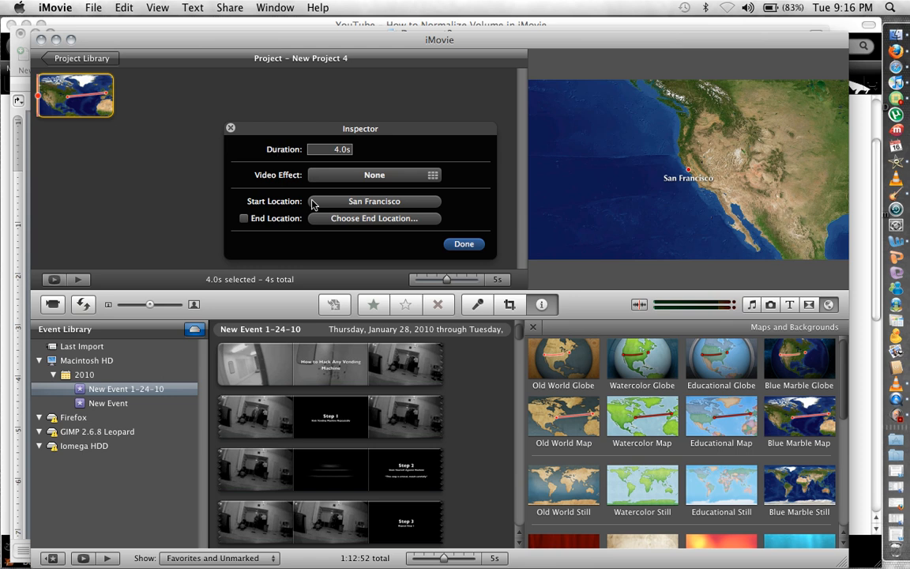
Route the globe clip from Salvador to San Antonio in its clip settings.
left_click(373, 201)
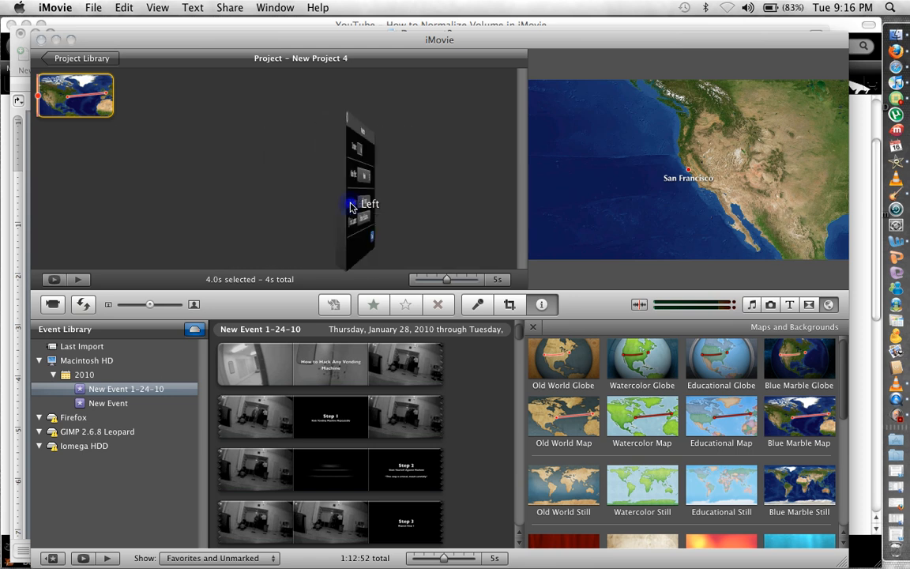
left_click(351, 207)
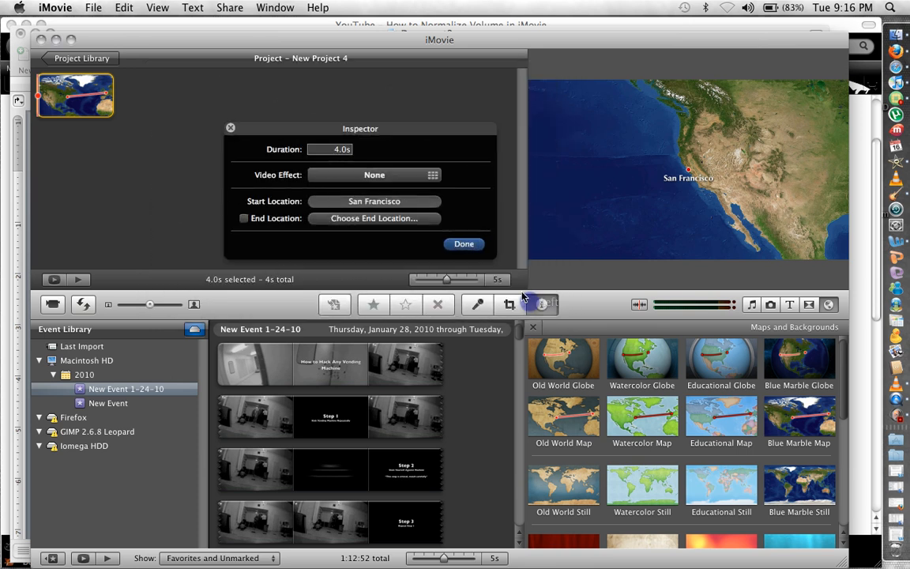
left_click(373, 218)
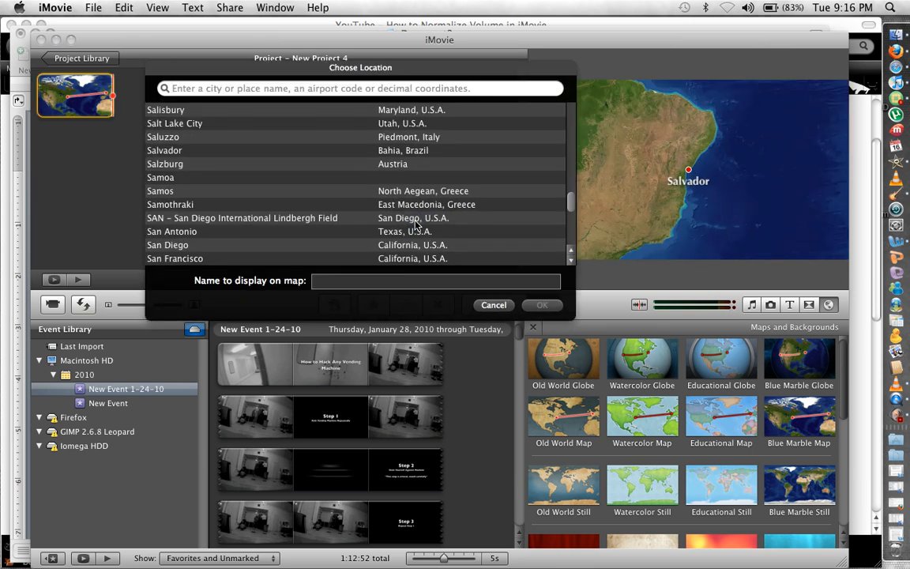
mouse_move(338, 237)
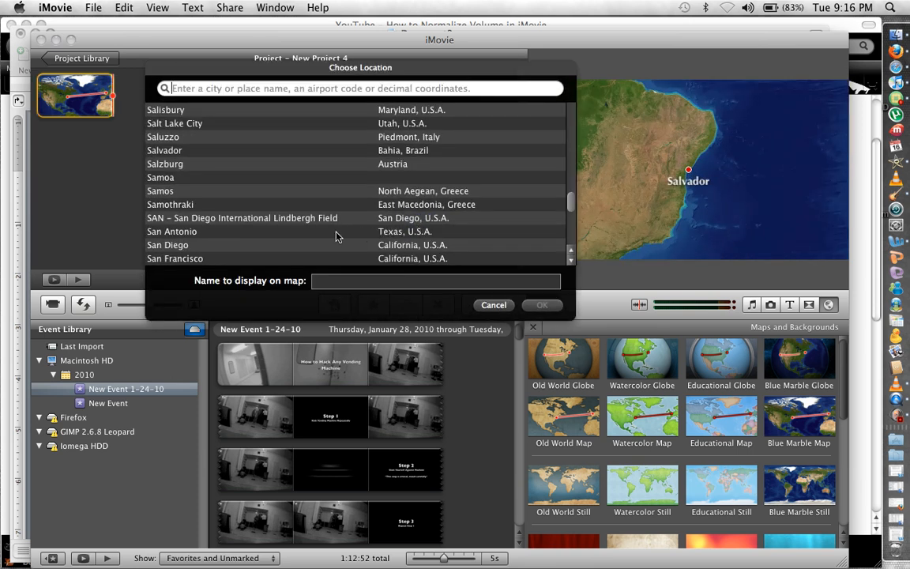
left_click(164, 150)
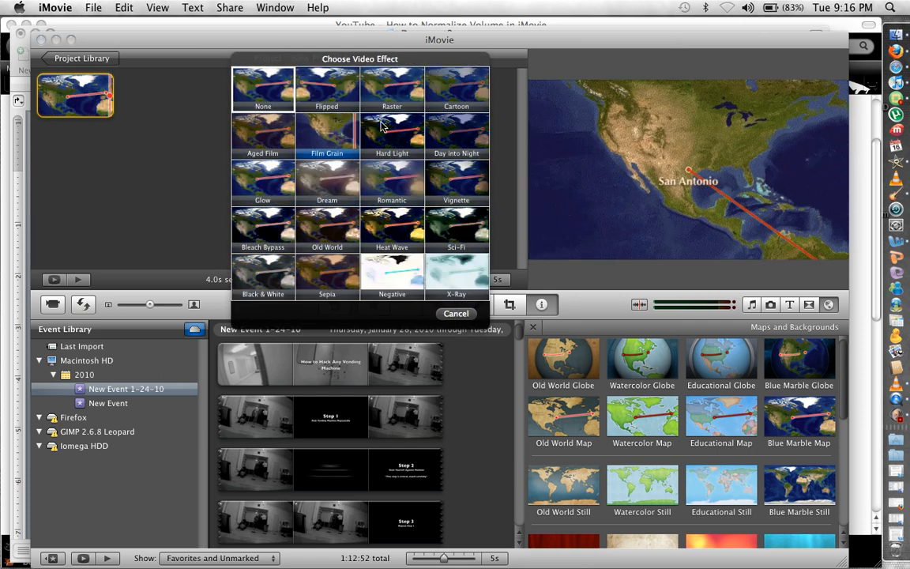
Apply the Day into Night video effect to the Salvador-to-San Antonio clip.
left_click(455, 313)
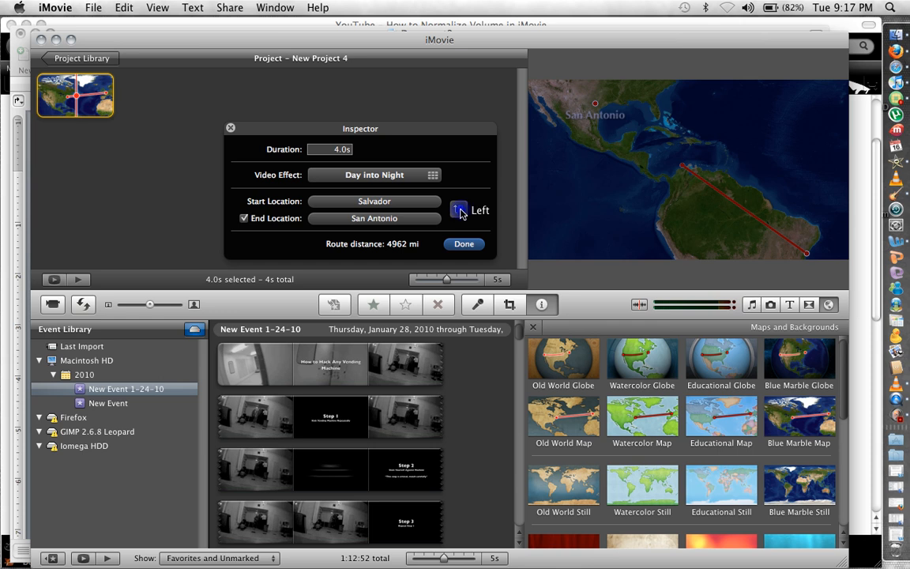
Swap the start and end locations and swap them back so Salvador stays first.
left_click(458, 210)
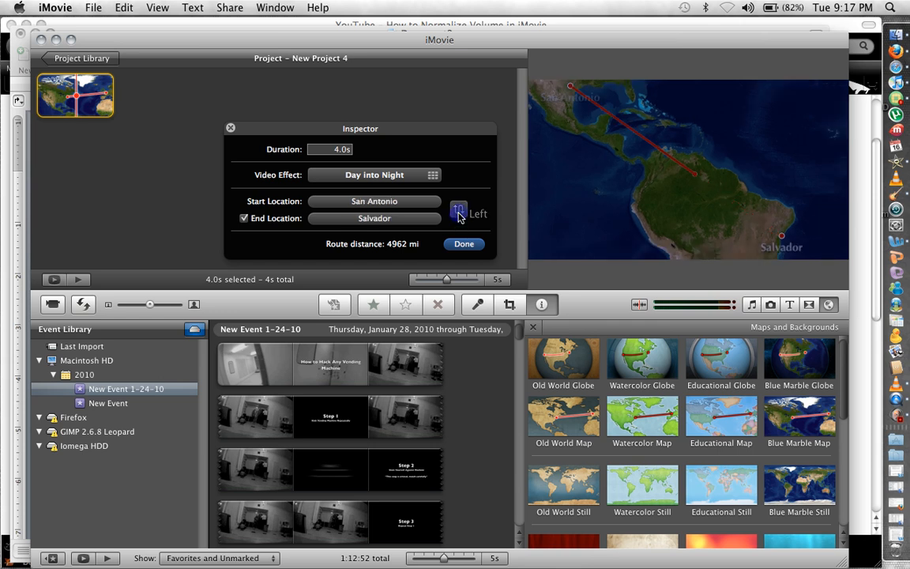
left_click(458, 208)
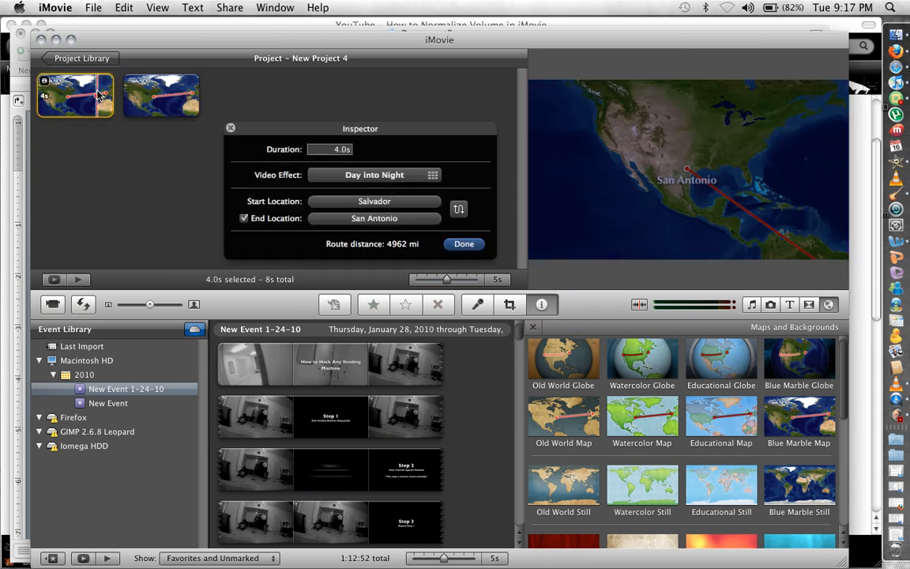
Set the second clip's end location to Seattle, Washington by searching 'sea'.
left_click(158, 94)
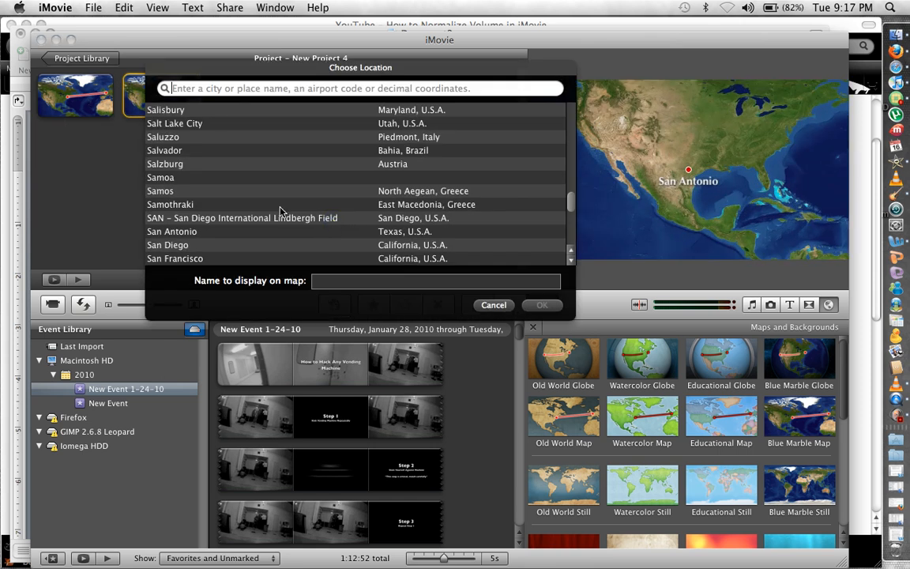
type("seattle")
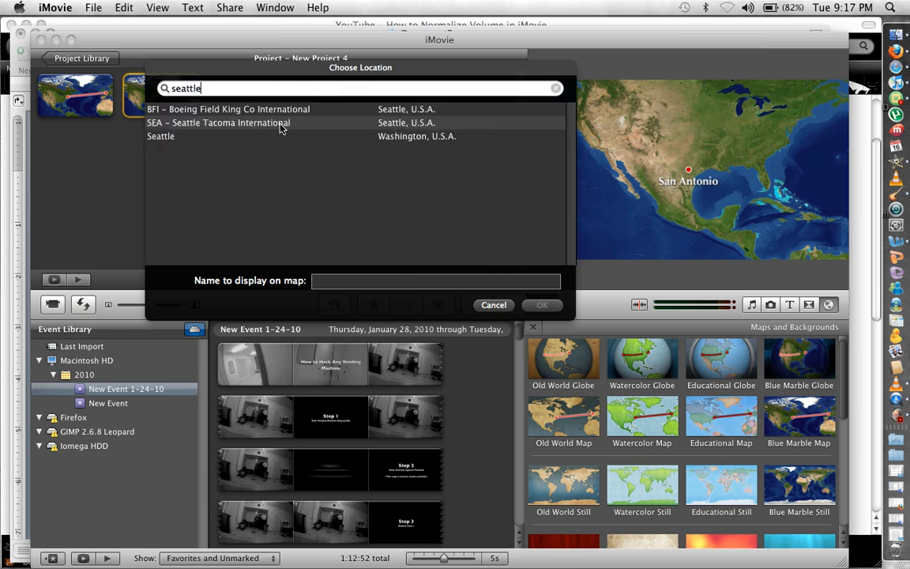
left_click(161, 136)
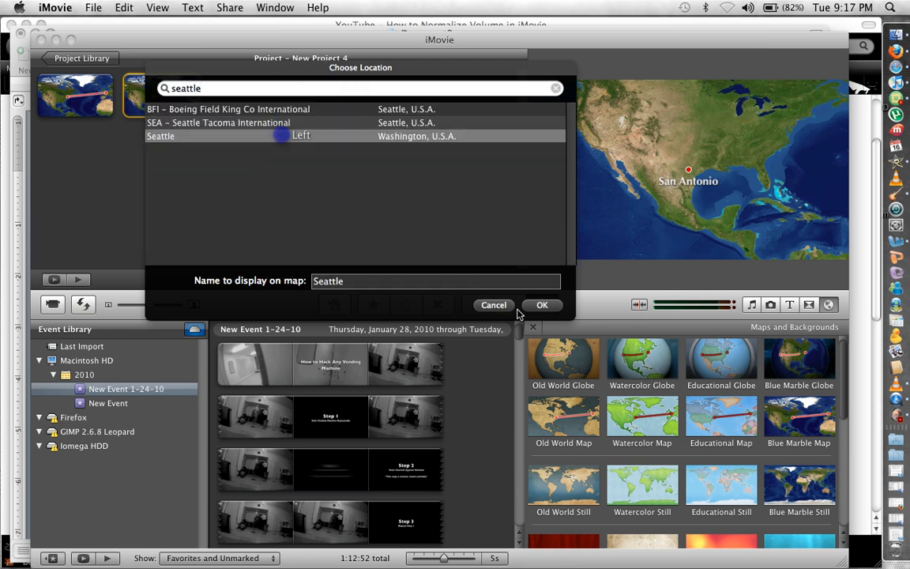
left_click(541, 305)
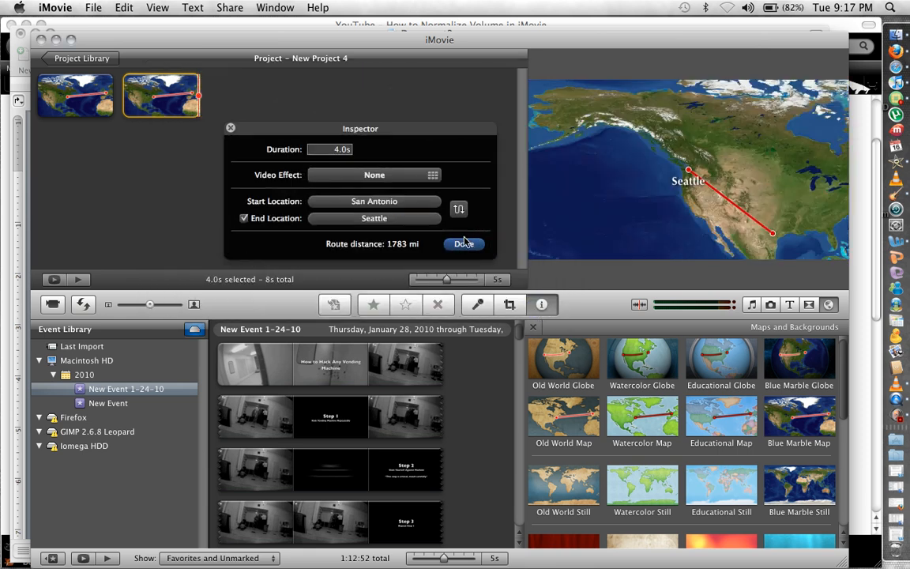
left_click(463, 243)
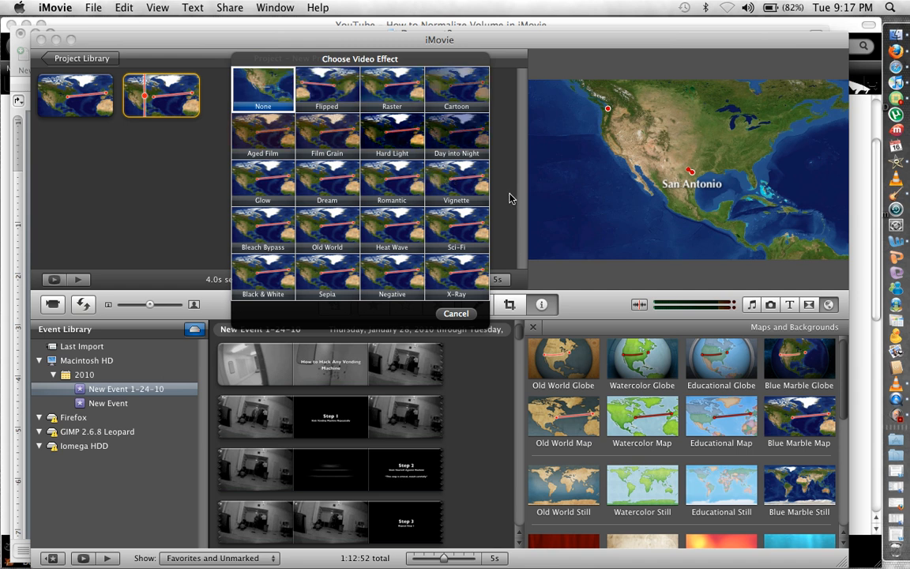
Give the San Antonio-to-Seattle clip the Day into Night effect and finish editing.
left_click(456, 135)
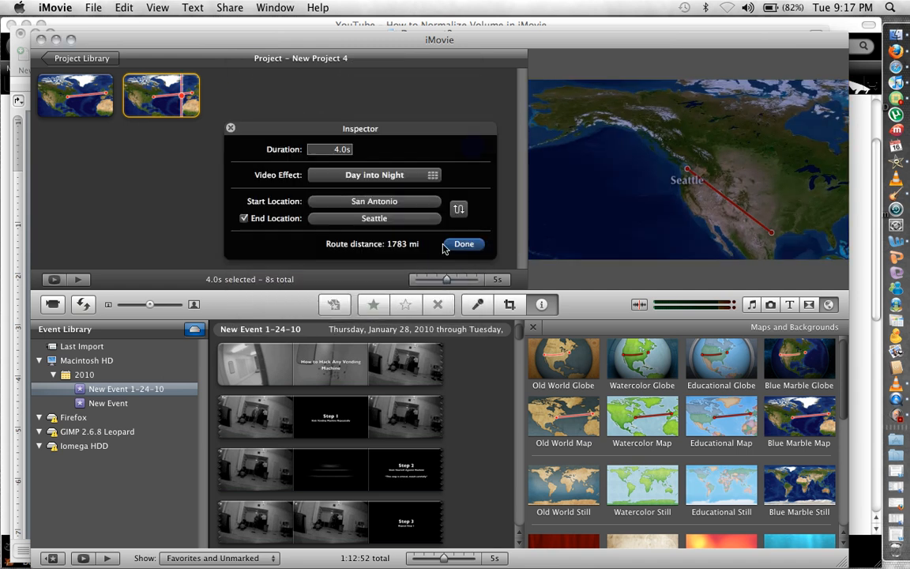
left_click(463, 244)
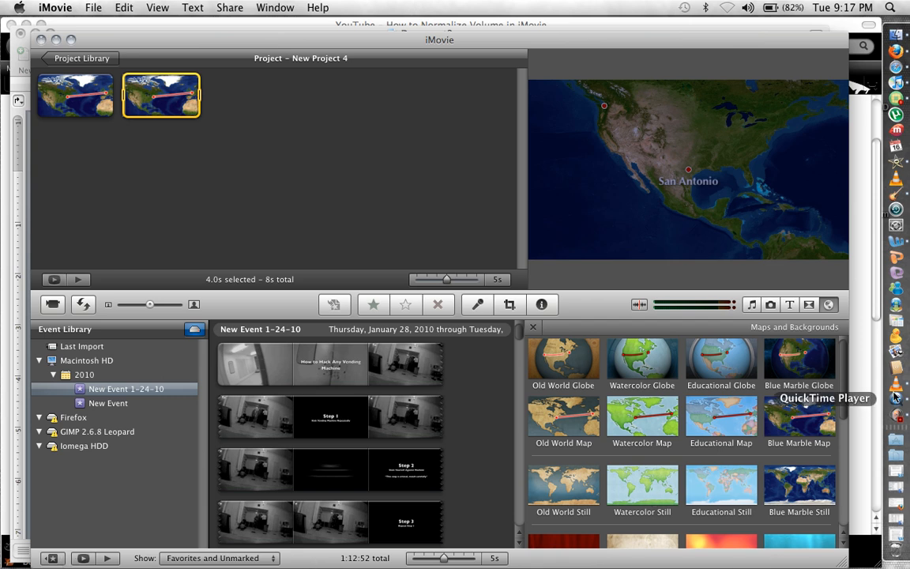
Bring up QuickTime Player's Dock menu to control the recording.
right_click(896, 398)
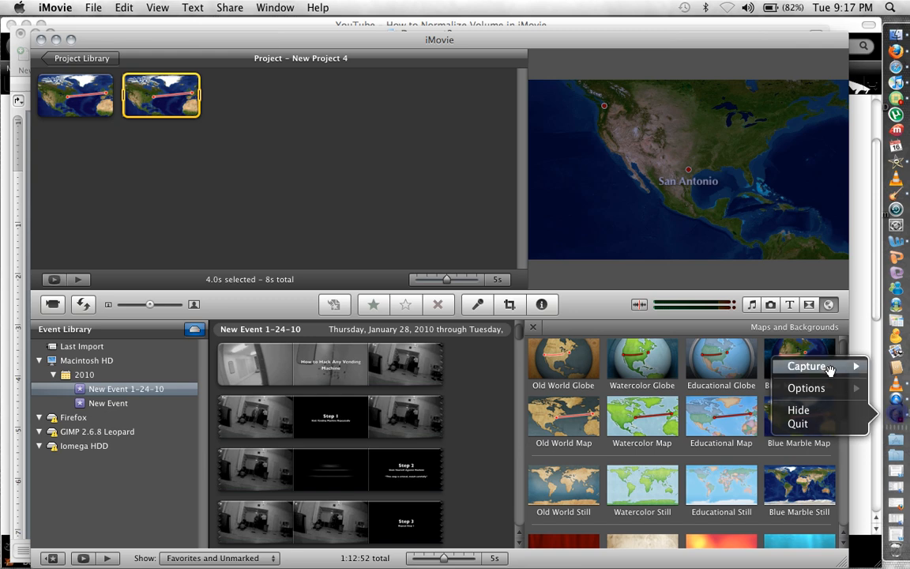